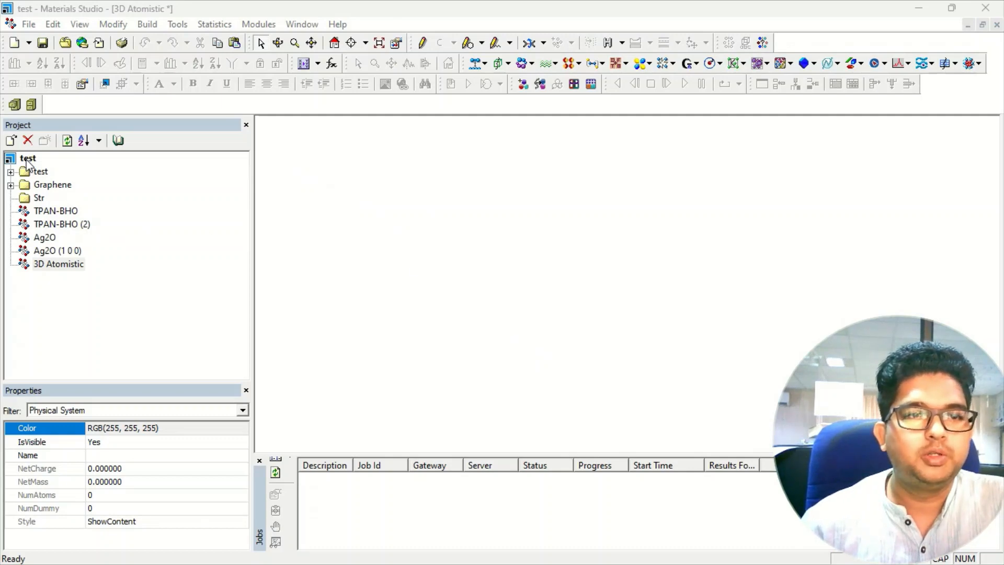
Step: Select the test project, dismiss its context menu, and open the Build menu's nanostructure options
{"action": "left_click", "coordinate": [27, 158]}
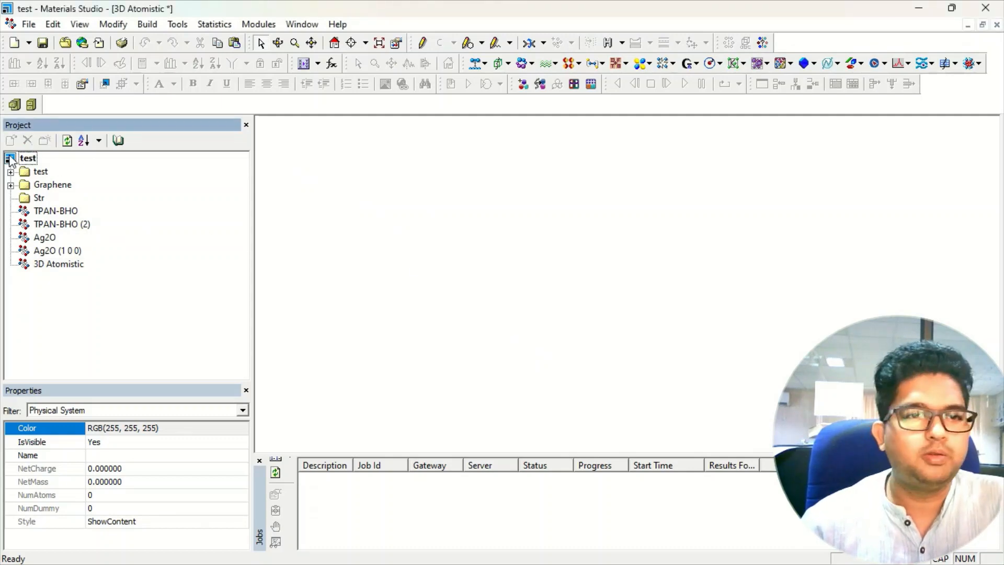
{"action": "right_click", "coordinate": [27, 158]}
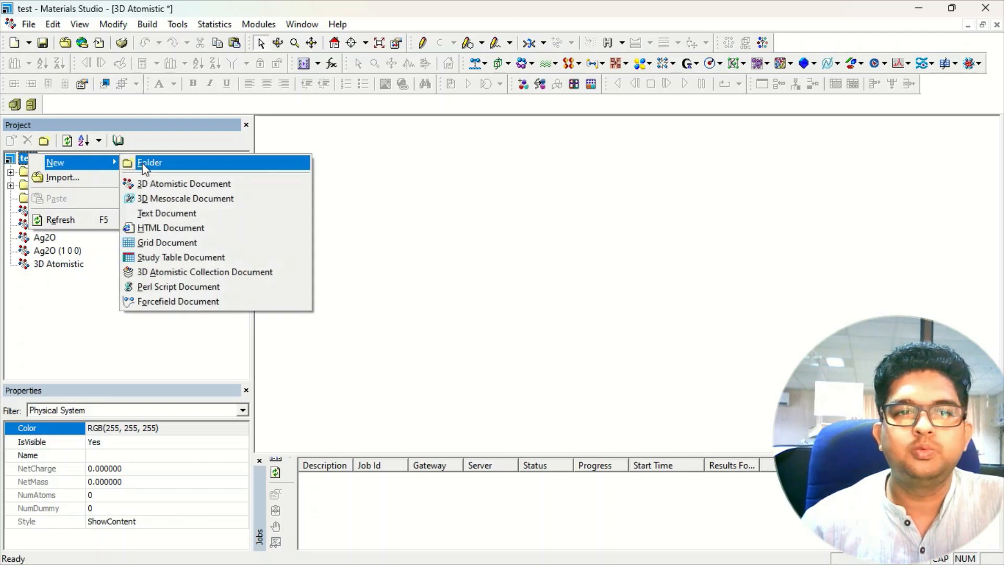
{"action": "mouse_move", "coordinate": [107, 285]}
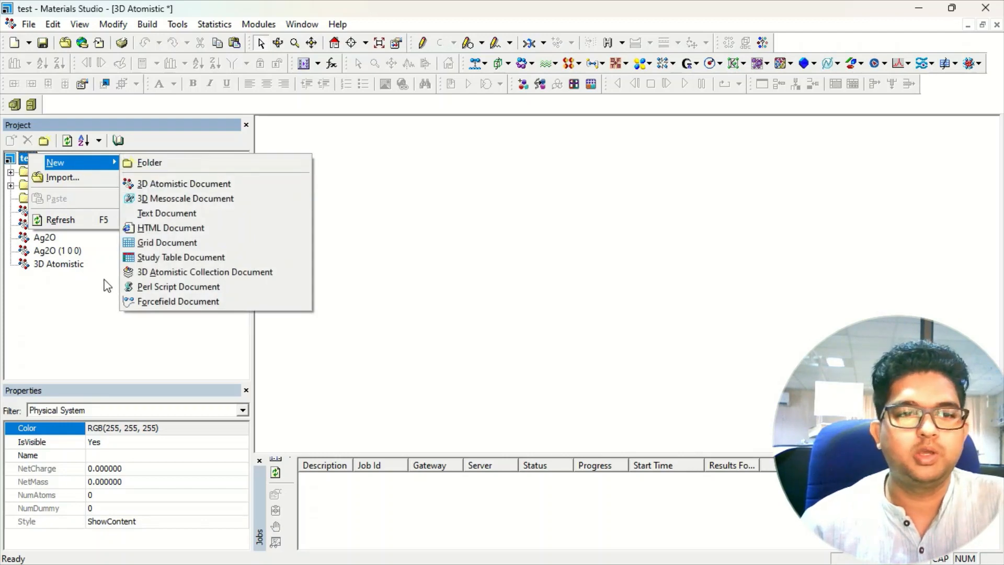
{"action": "left_click", "coordinate": [532, 306]}
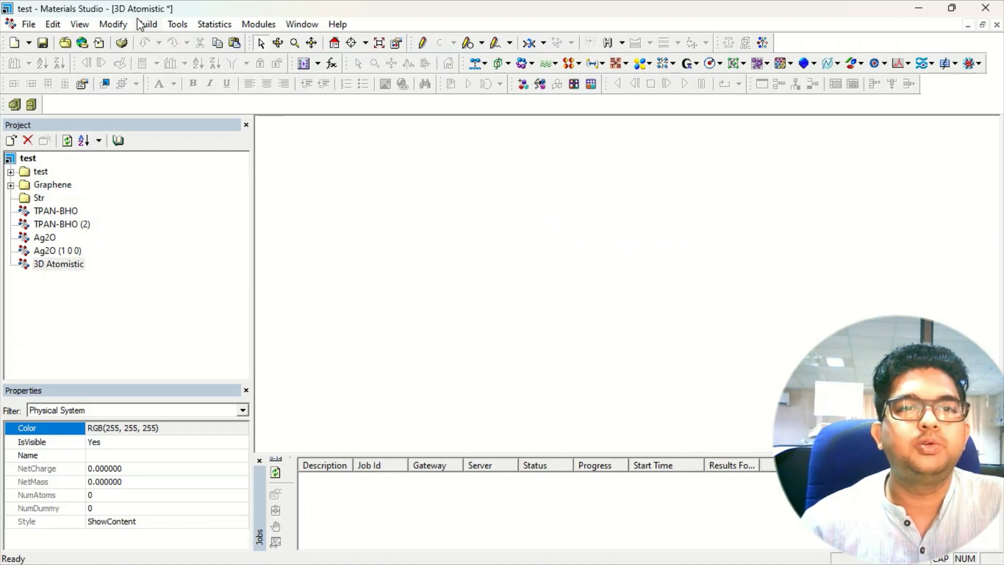
{"action": "left_click", "coordinate": [147, 25]}
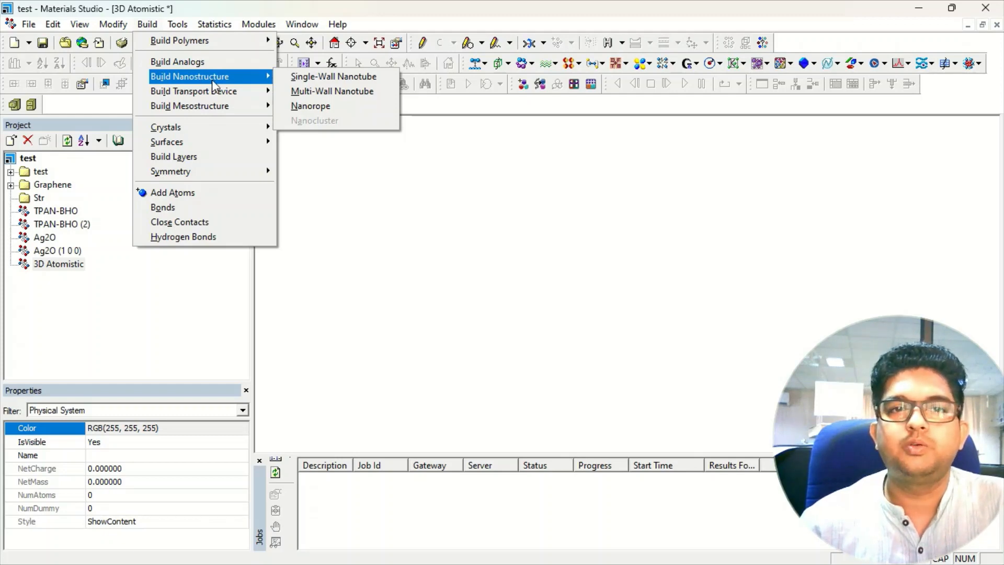
{"action": "mouse_move", "coordinate": [331, 91]}
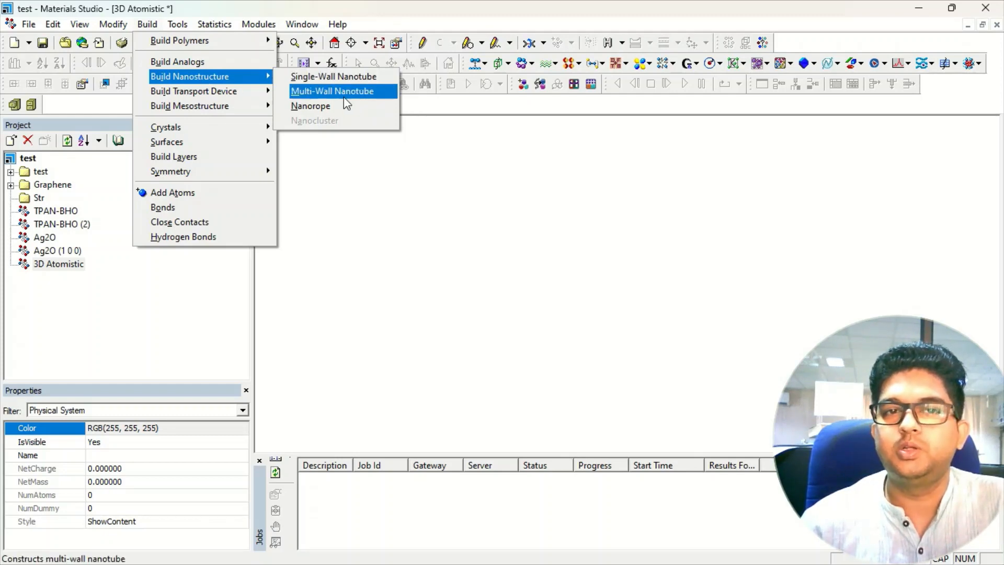
{"action": "mouse_move", "coordinate": [310, 106]}
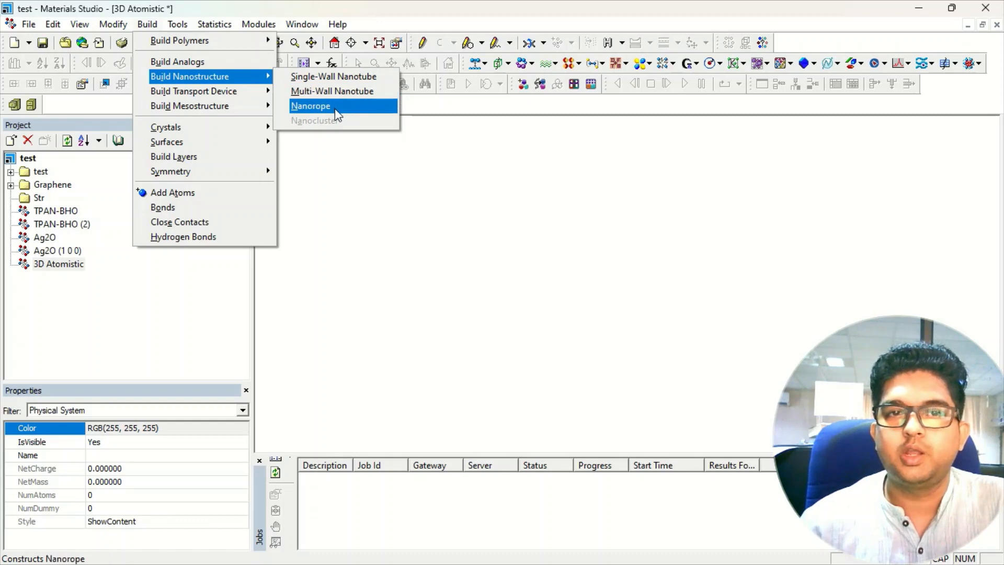
{"action": "mouse_move", "coordinate": [333, 76]}
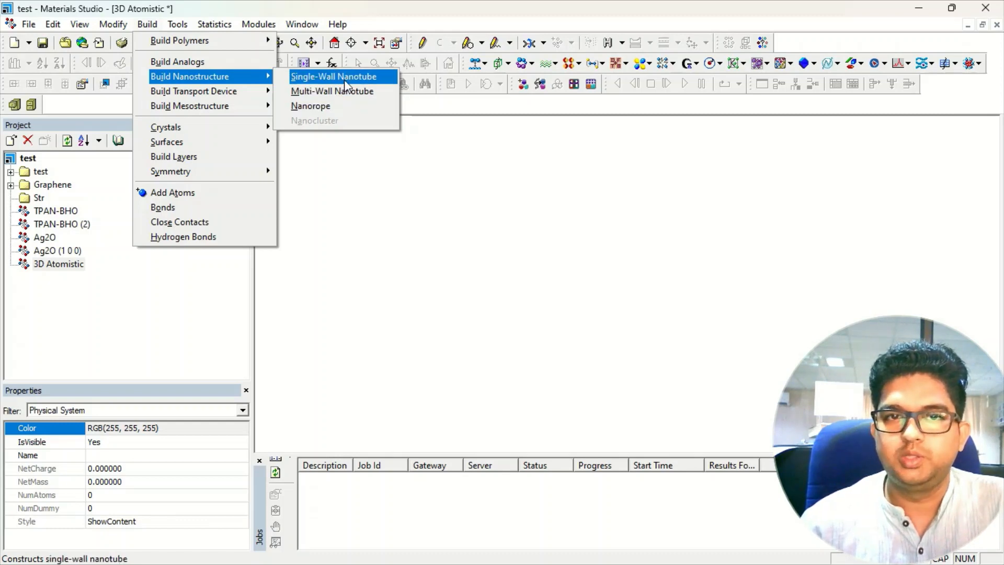
Step: Open the Single-Wall Nanotube builder and keep the Carbon type with 6,6 indices
{"action": "left_click", "coordinate": [334, 76]}
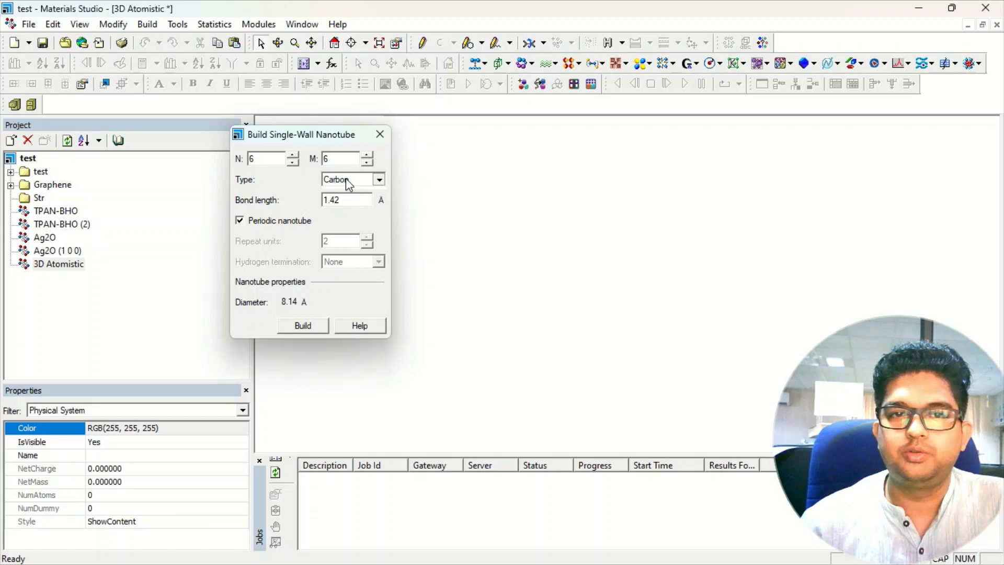
{"action": "left_click", "coordinate": [379, 179]}
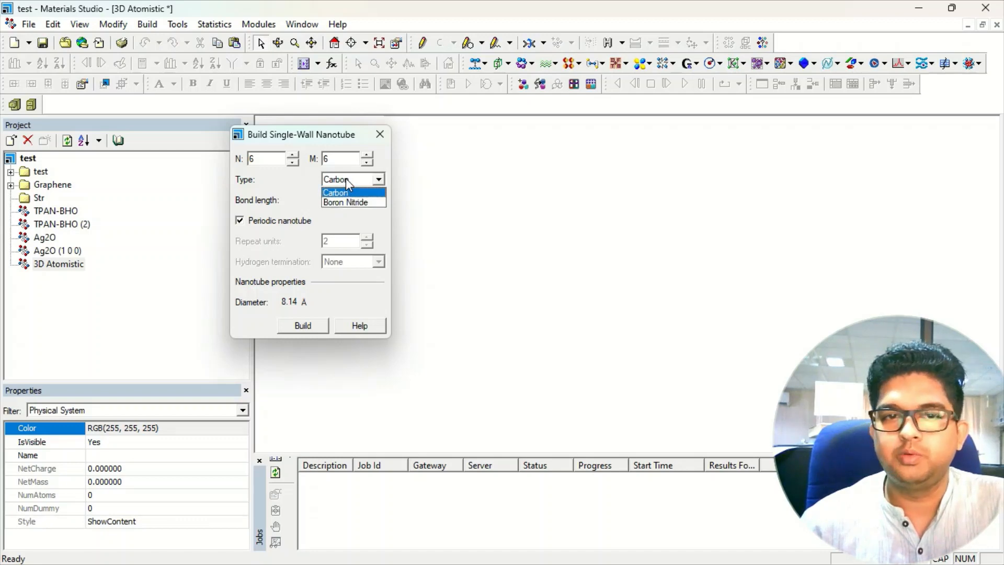
{"action": "left_click", "coordinate": [336, 192]}
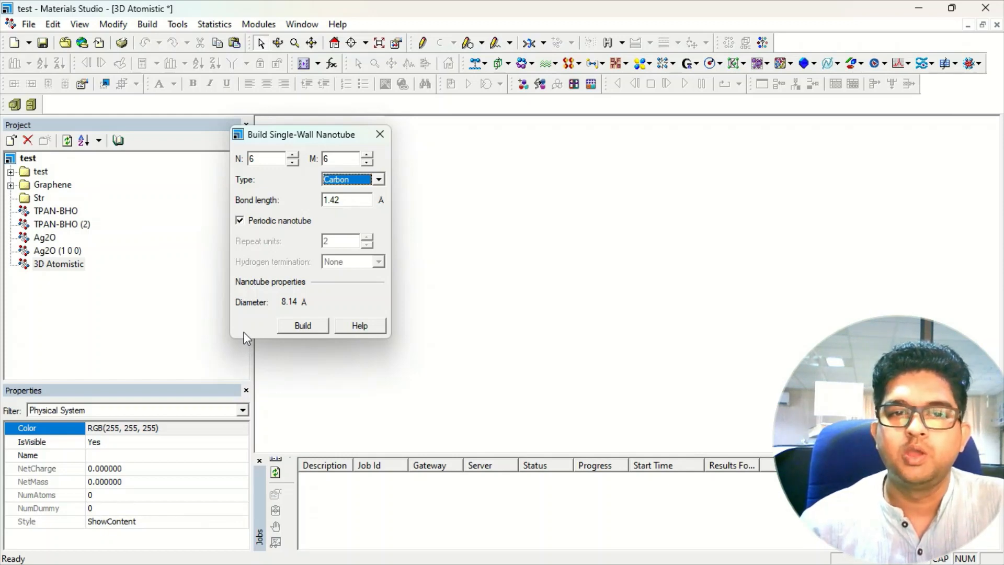
{"action": "mouse_move", "coordinate": [306, 308]}
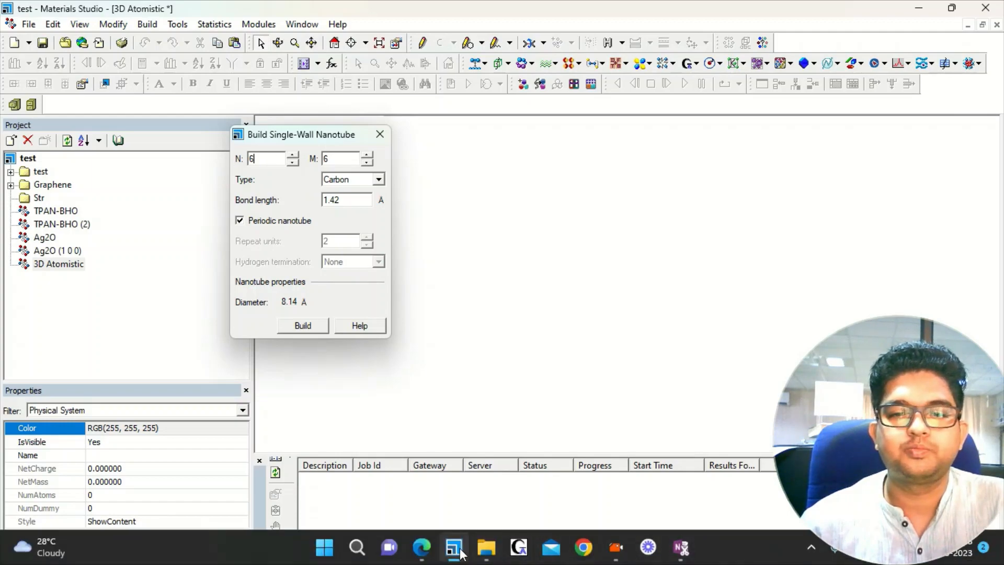
{"action": "left_click", "coordinate": [359, 325]}
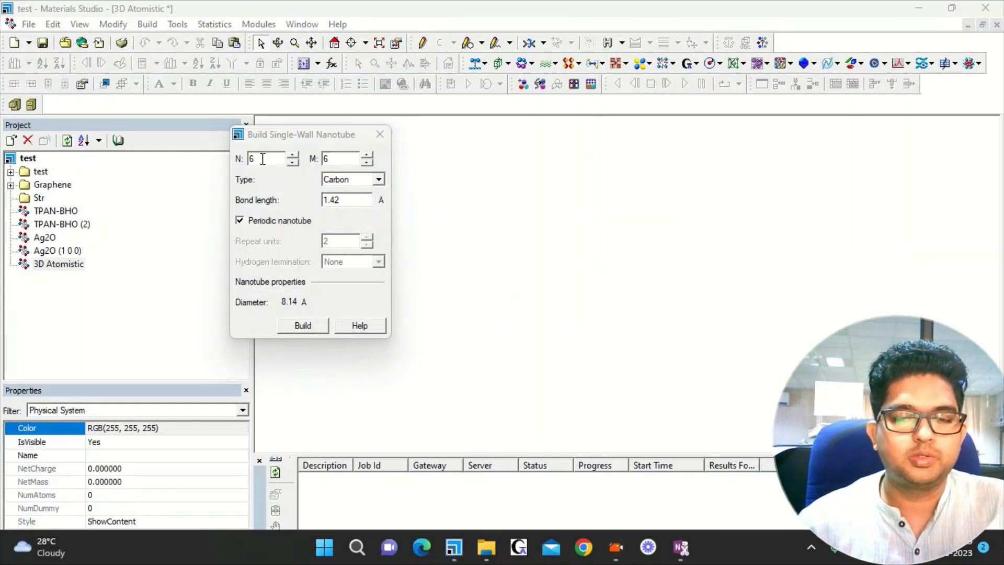
Step: Set N to 10 and build the (10,6) carbon nanotube of 10.96 Å diameter
{"action": "triple_click", "coordinate": [264, 158]}
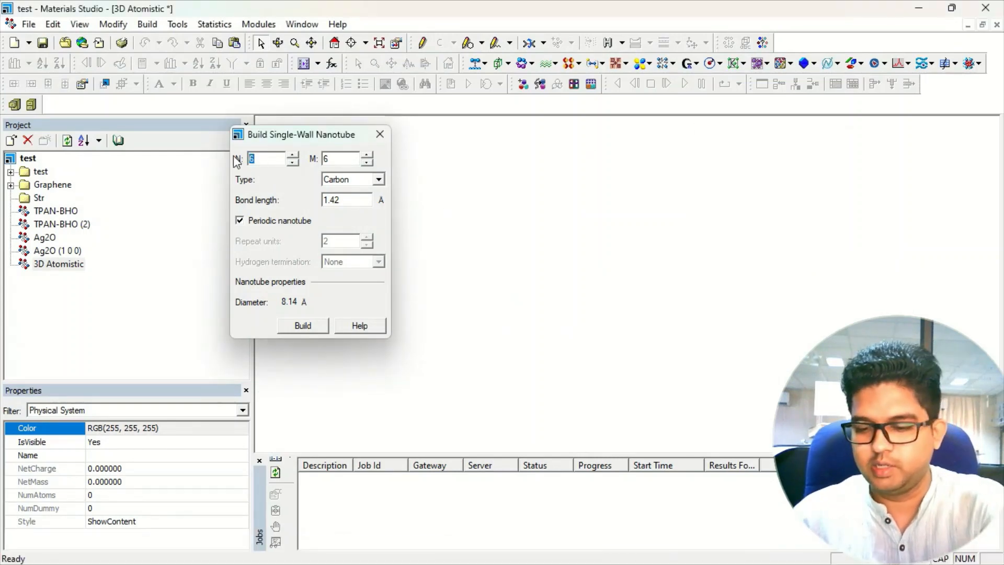
{"action": "type", "text": "10"}
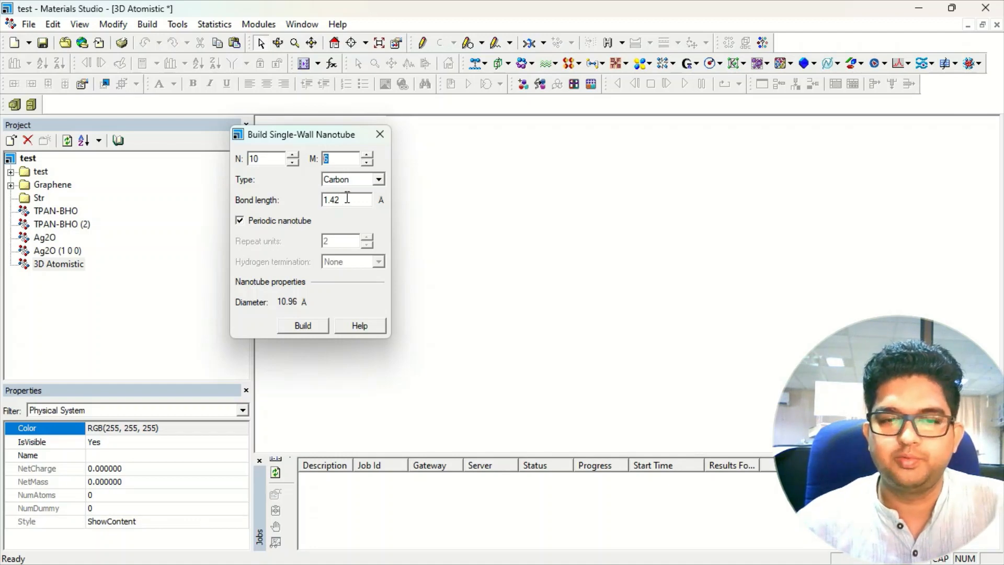
{"action": "mouse_move", "coordinate": [339, 305]}
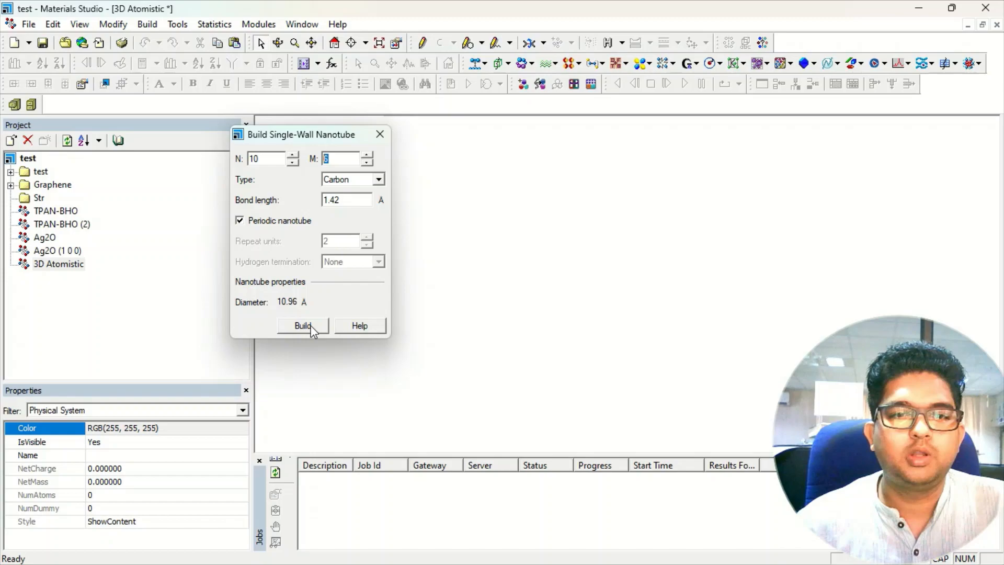
{"action": "left_click", "coordinate": [302, 326]}
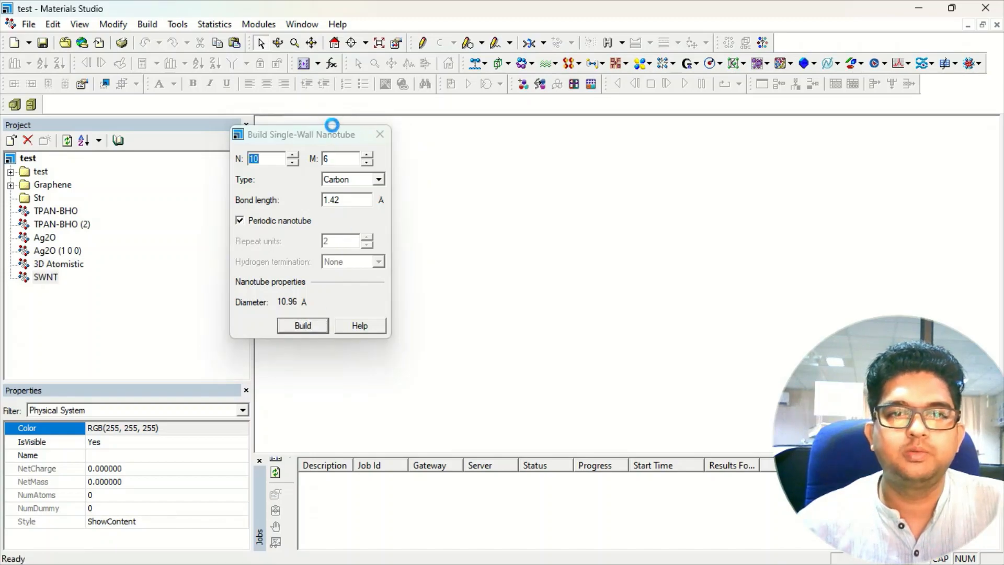
{"action": "left_click", "coordinate": [302, 325]}
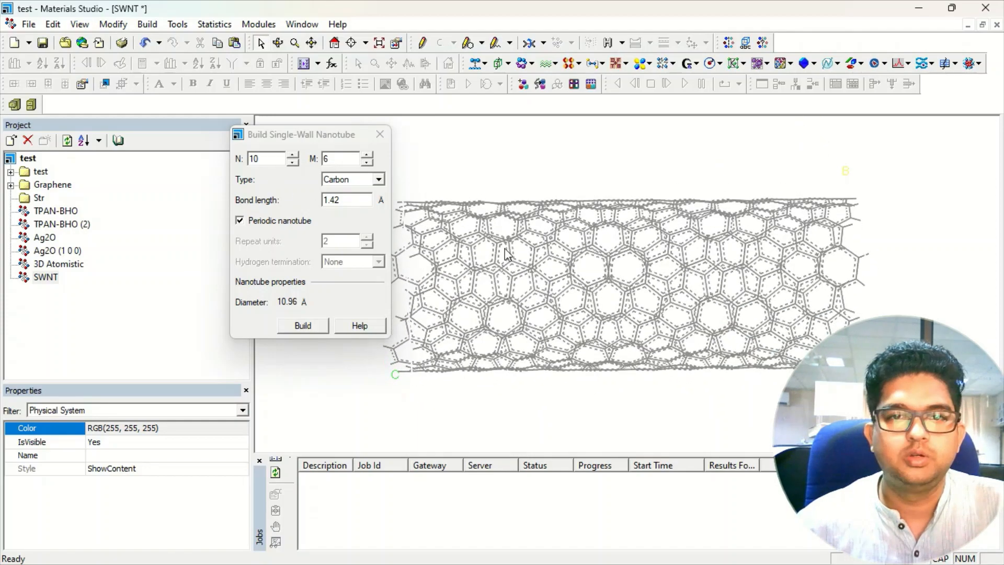
Step: Display the SWNT nanotube atoms in ball-and-stick style
{"action": "right_click", "coordinate": [505, 253]}
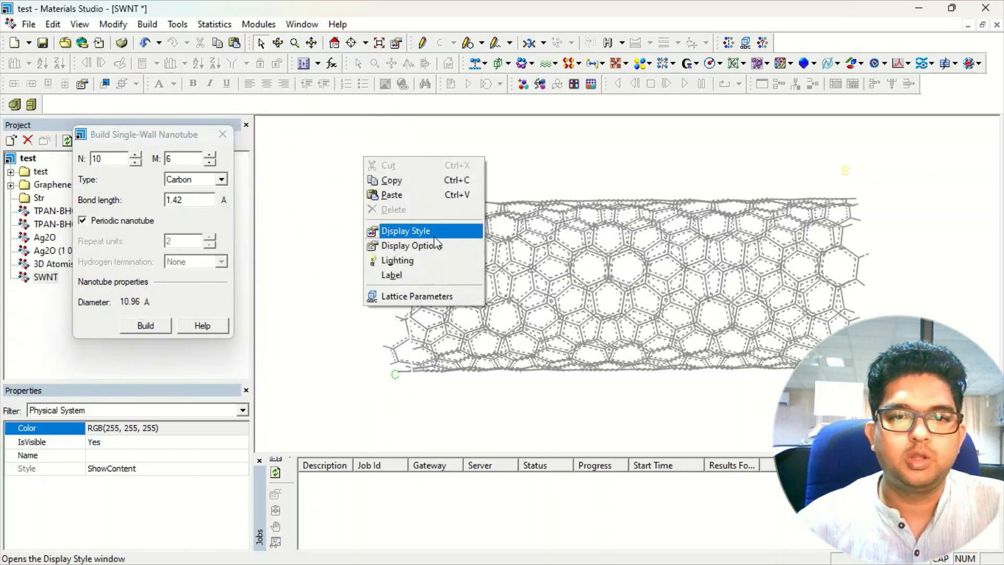
{"action": "left_click", "coordinate": [477, 211]}
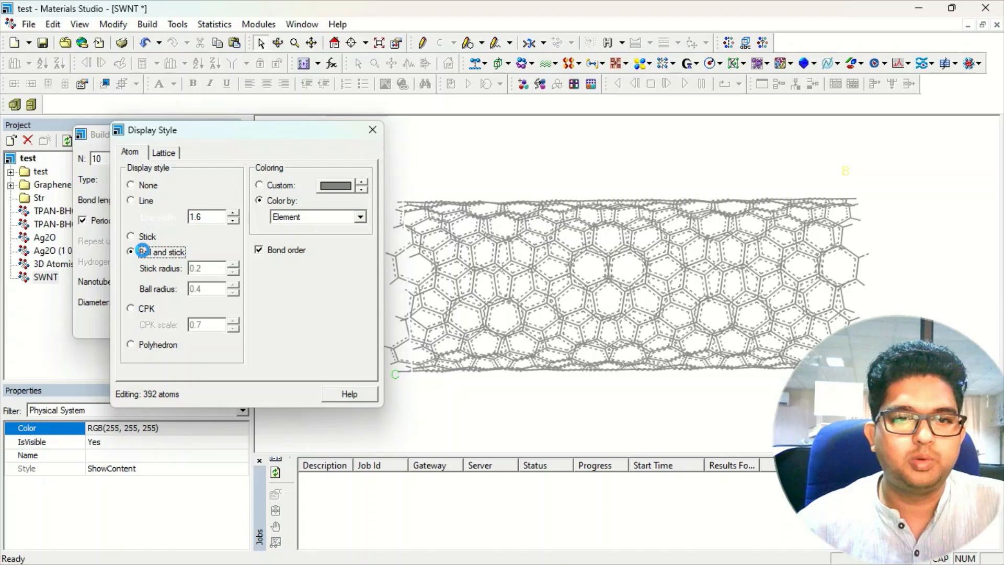
{"action": "left_click", "coordinate": [235, 292]}
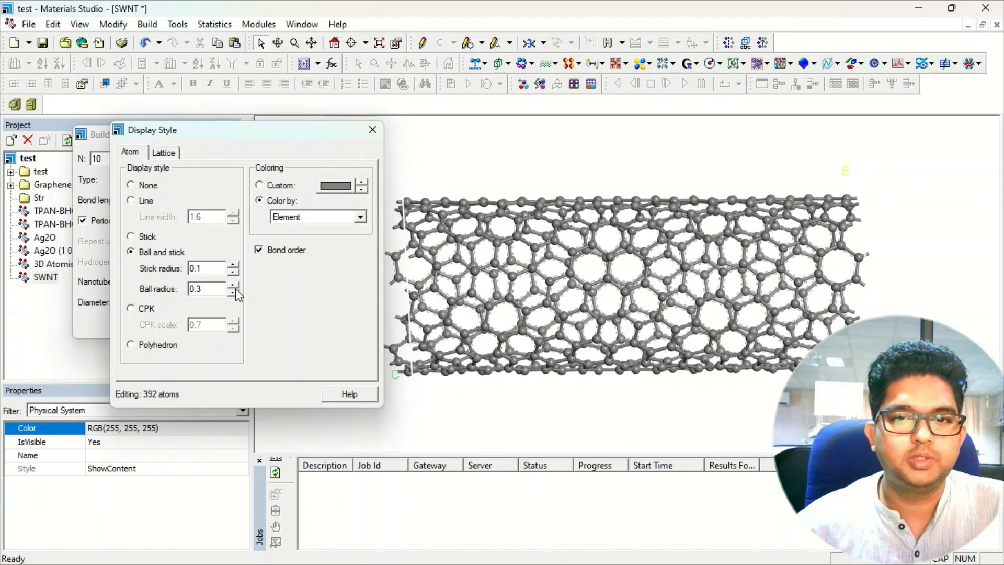
Step: Change the lattice line colour from white to blue
{"action": "left_click", "coordinate": [163, 153]}
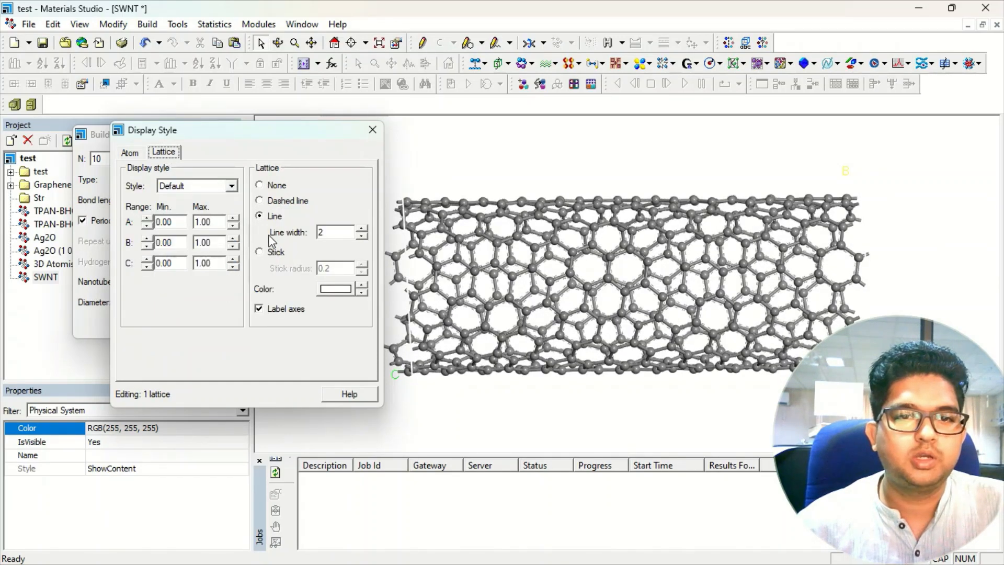
{"action": "left_click", "coordinate": [334, 289]}
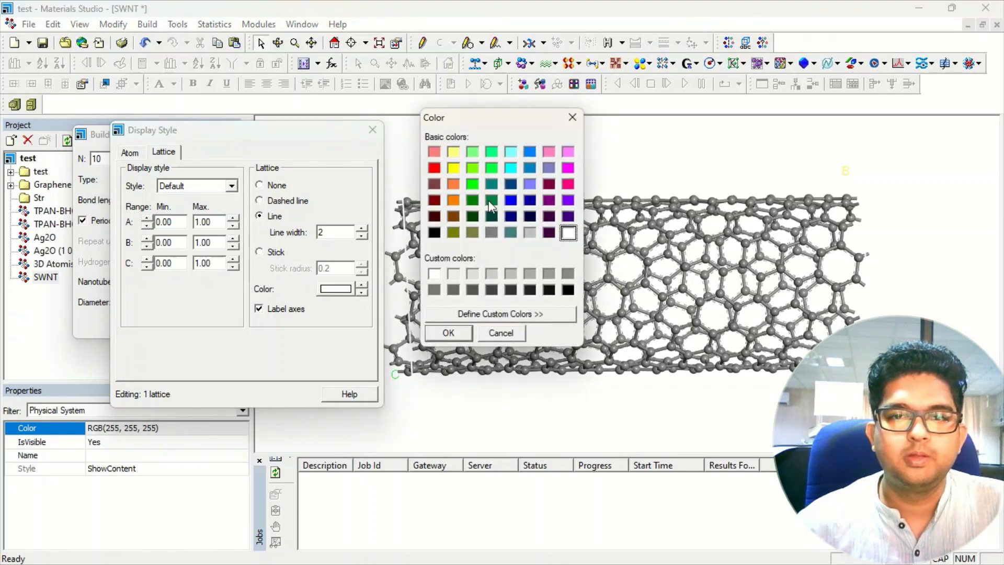
{"action": "left_click", "coordinate": [448, 333]}
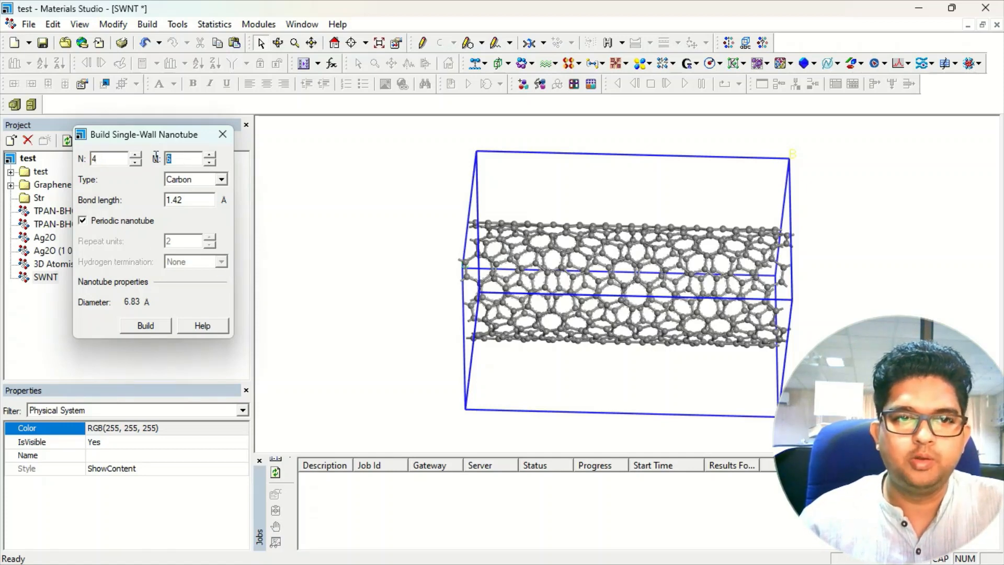
Step: Set the indices to 4 and build the 16-atom (4,4) nanotube in SWNT (2)
{"action": "type", "text": "4"}
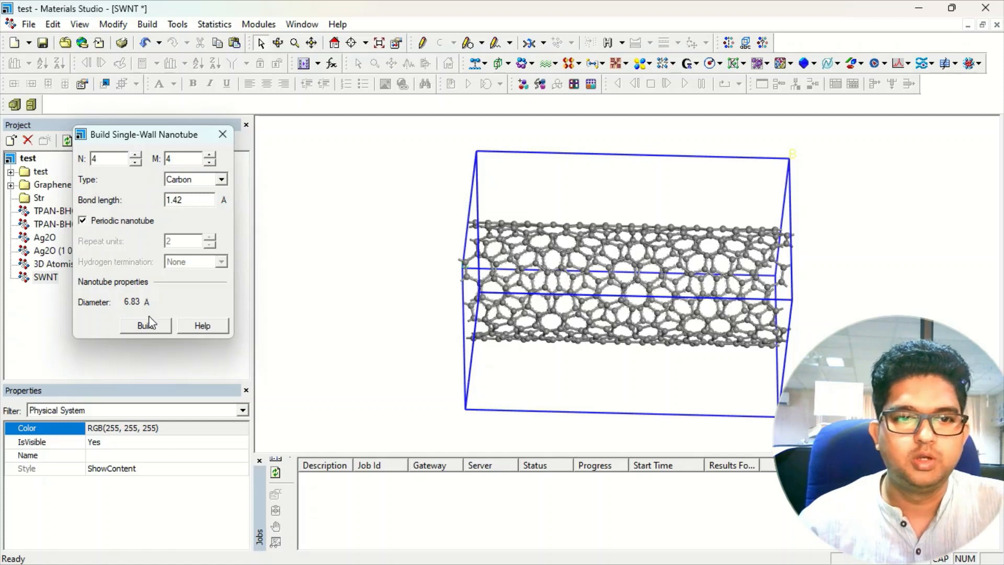
{"action": "left_click", "coordinate": [146, 325]}
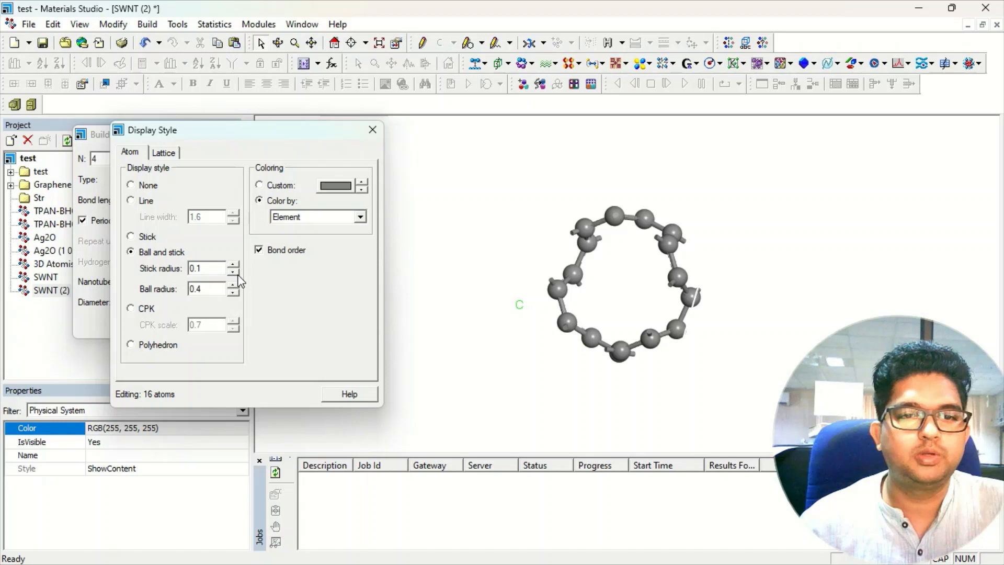
Step: Colour the SWNT (2) lattice blue and extend its cell range to 5 along C
{"action": "left_click", "coordinate": [163, 152]}
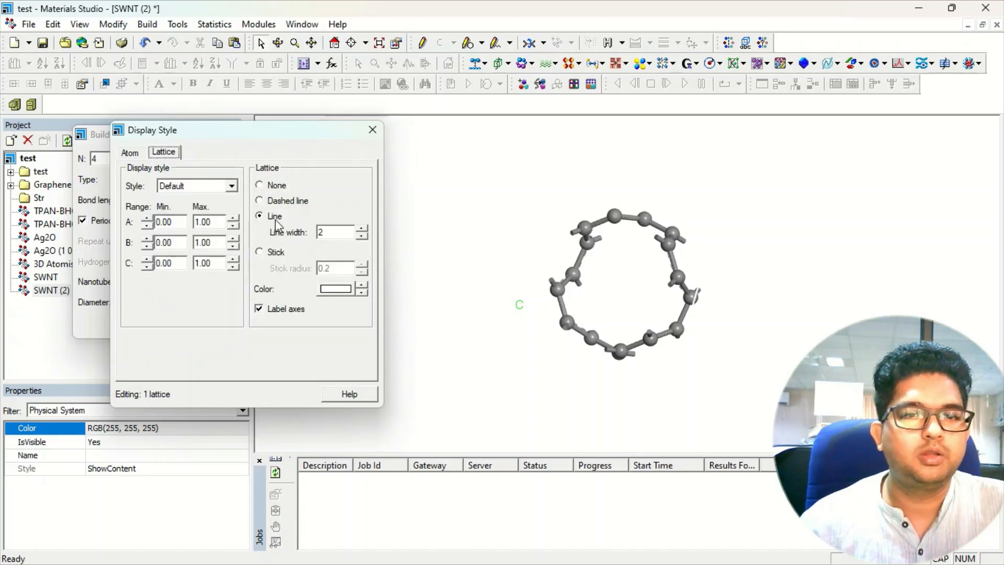
{"action": "left_click", "coordinate": [334, 288]}
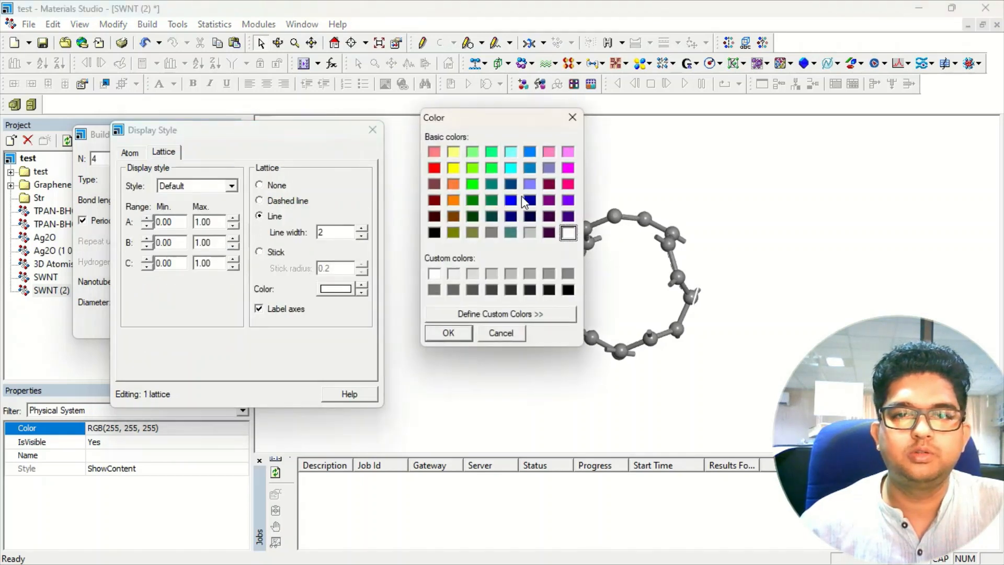
{"action": "left_click", "coordinate": [448, 333]}
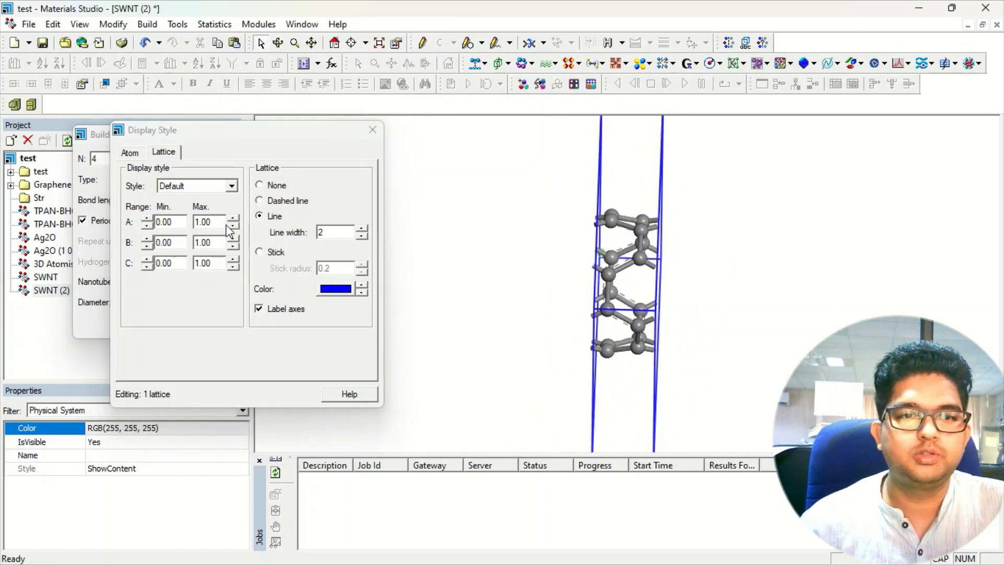
{"action": "left_click", "coordinate": [234, 260]}
{"action": "type", "text": "5"}
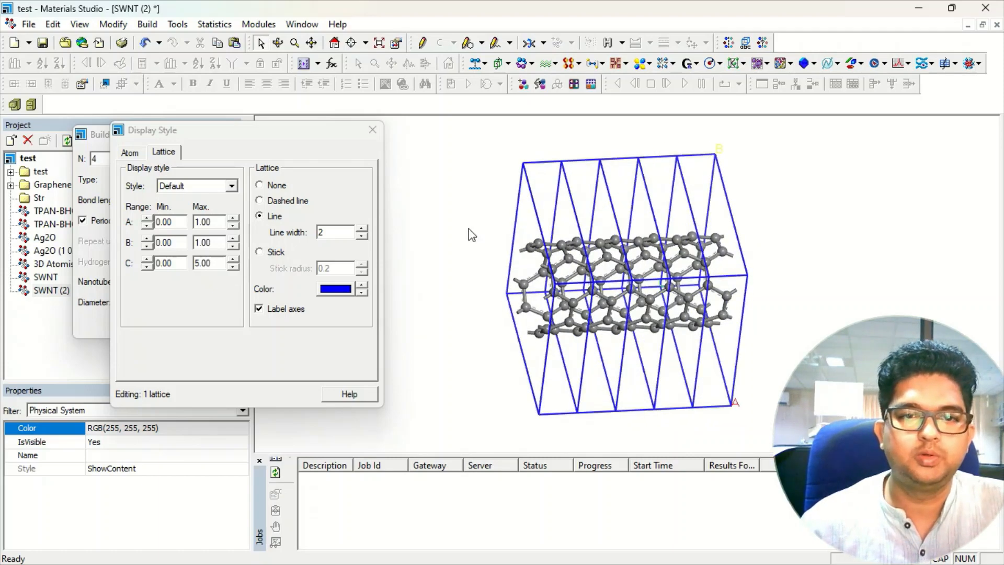
{"action": "left_click", "coordinate": [372, 129]}
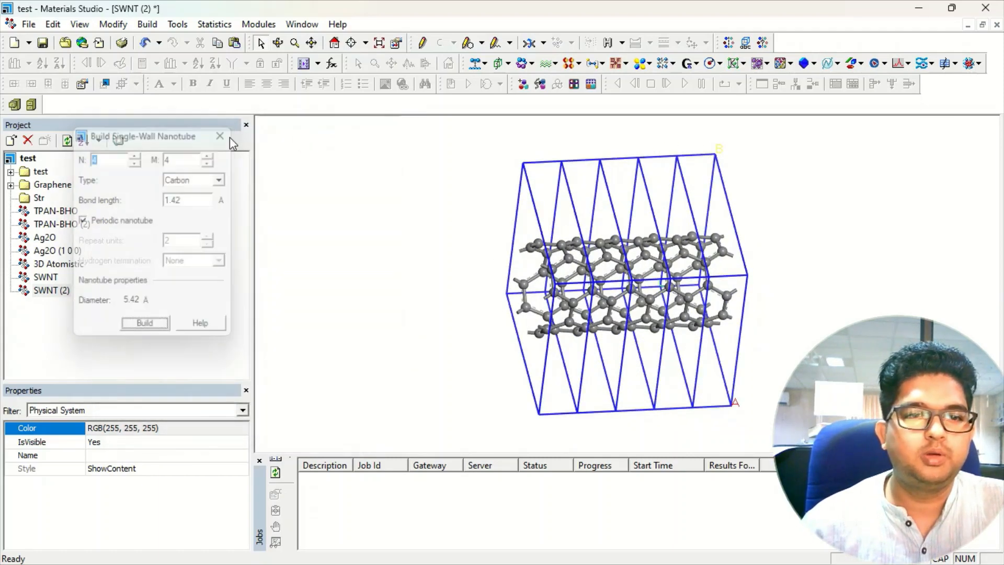
Step: Open the Multi-Wall Nanotube builder for a two-wall carbon tube with (6,6) inner tube
{"action": "left_click", "coordinate": [219, 136]}
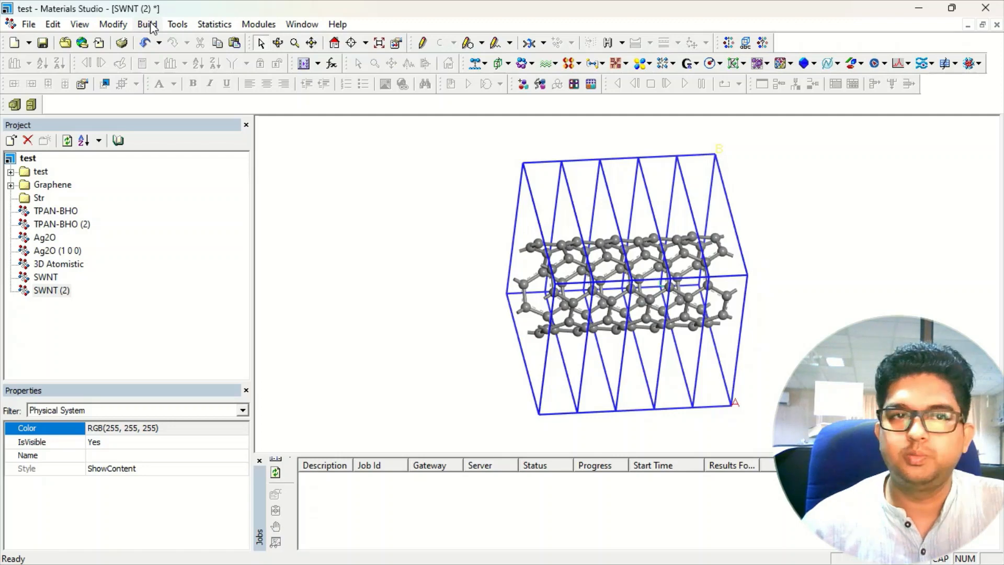
{"action": "left_click", "coordinate": [146, 24]}
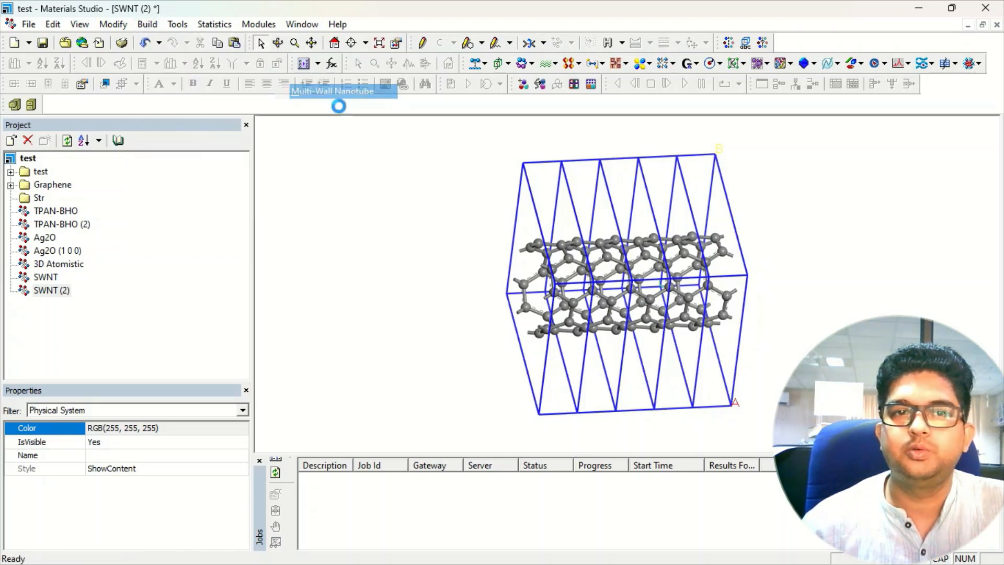
{"action": "left_click", "coordinate": [338, 107]}
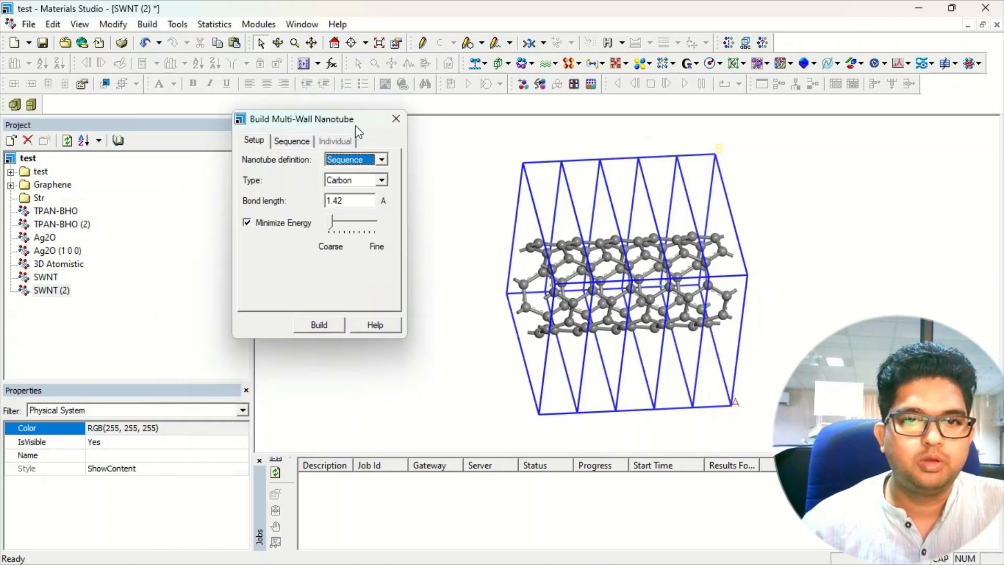
{"action": "left_click", "coordinate": [291, 140]}
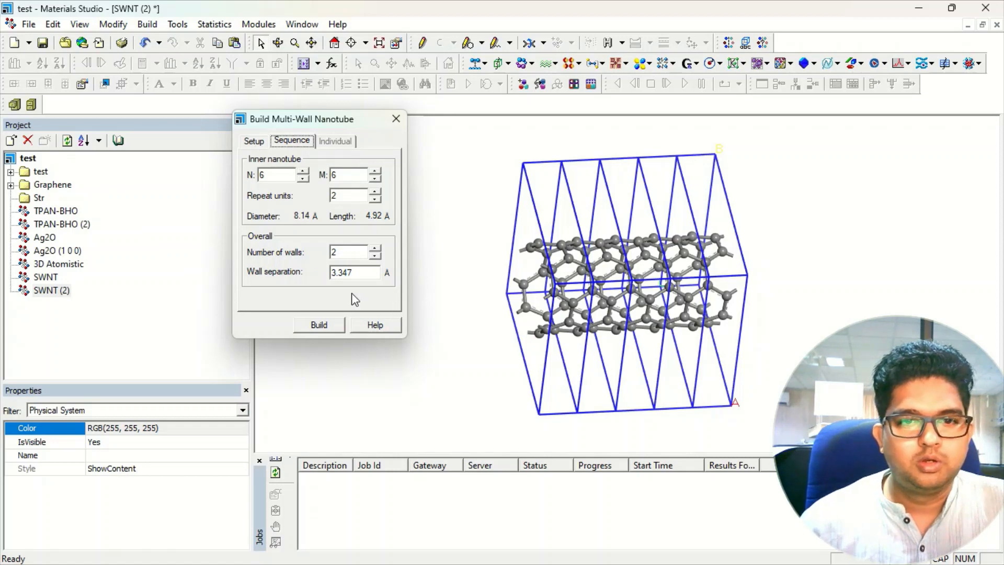
{"action": "left_click", "coordinate": [253, 141]}
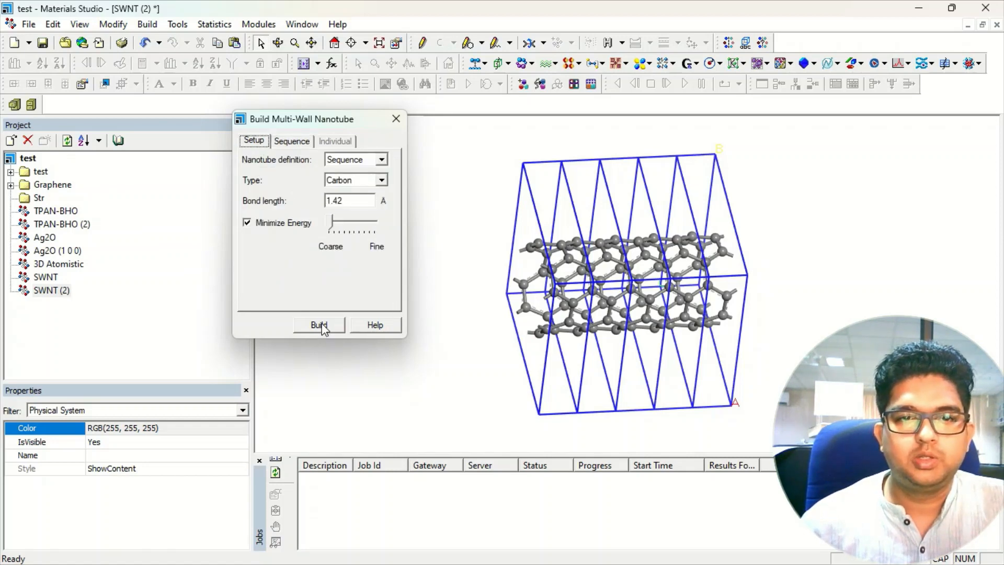
Step: Build the two-wall MWNT and set stick radius 0.1, ball radius 0.3 in Display Style
{"action": "left_click", "coordinate": [319, 325]}
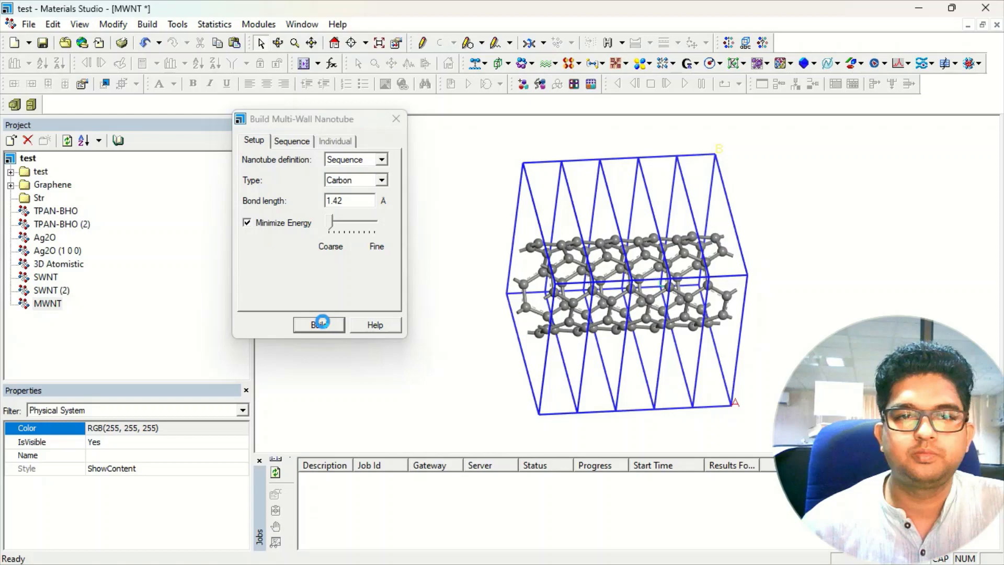
{"action": "left_click", "coordinate": [319, 325]}
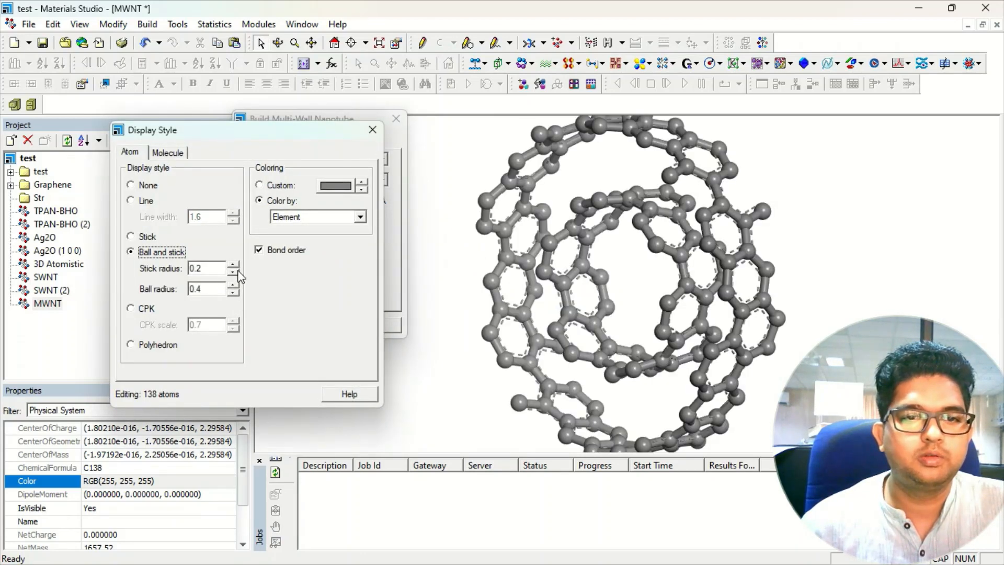
{"action": "left_click", "coordinate": [167, 152]}
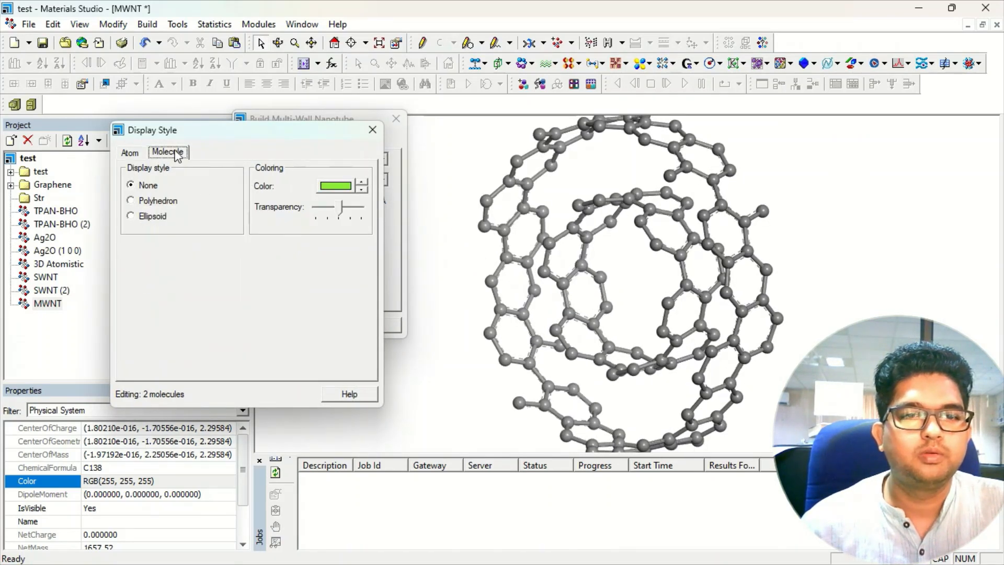
{"action": "left_click", "coordinate": [130, 152]}
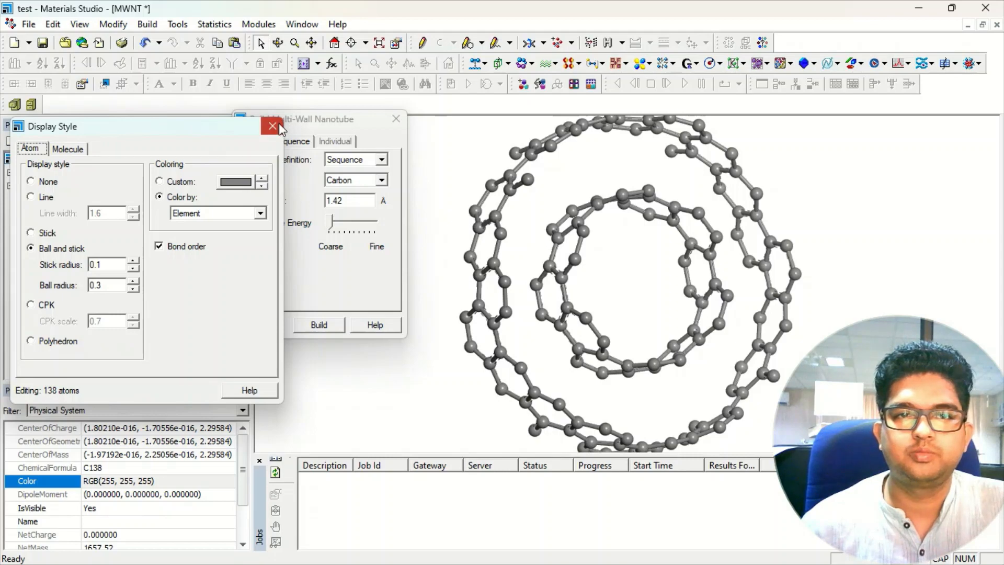
{"action": "left_click", "coordinate": [272, 126]}
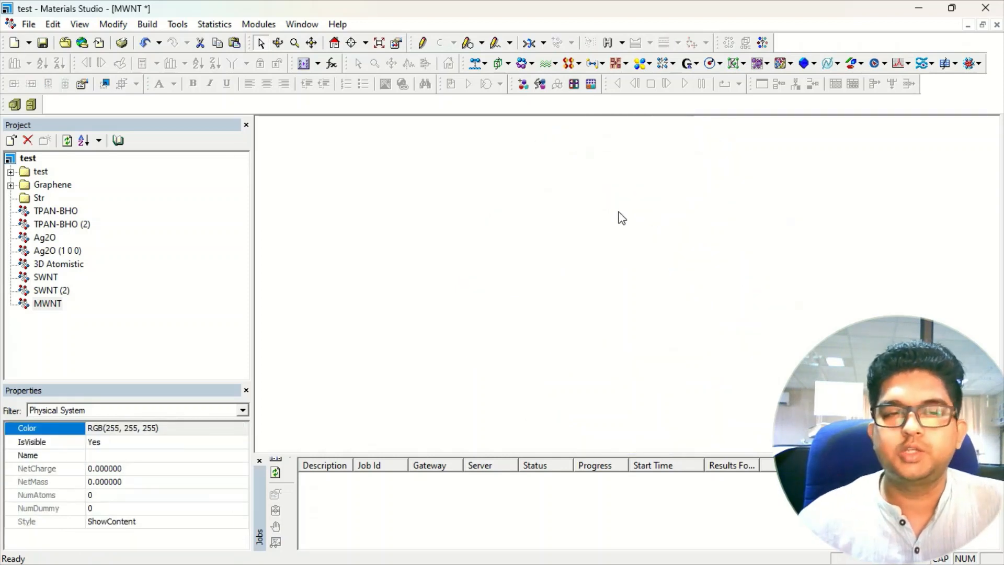
{"action": "mouse_move", "coordinate": [356, 164]}
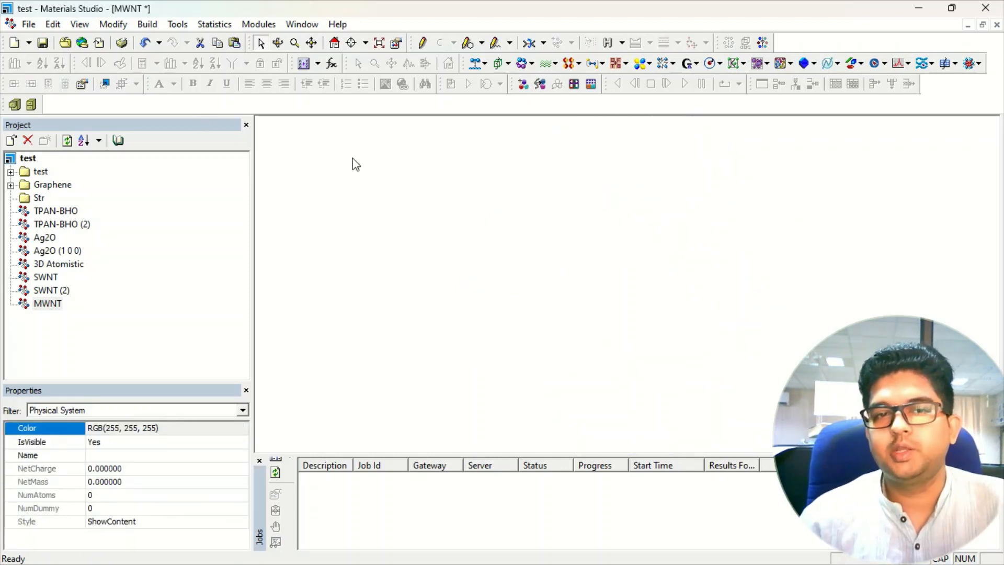
{"action": "mouse_move", "coordinate": [395, 124]}
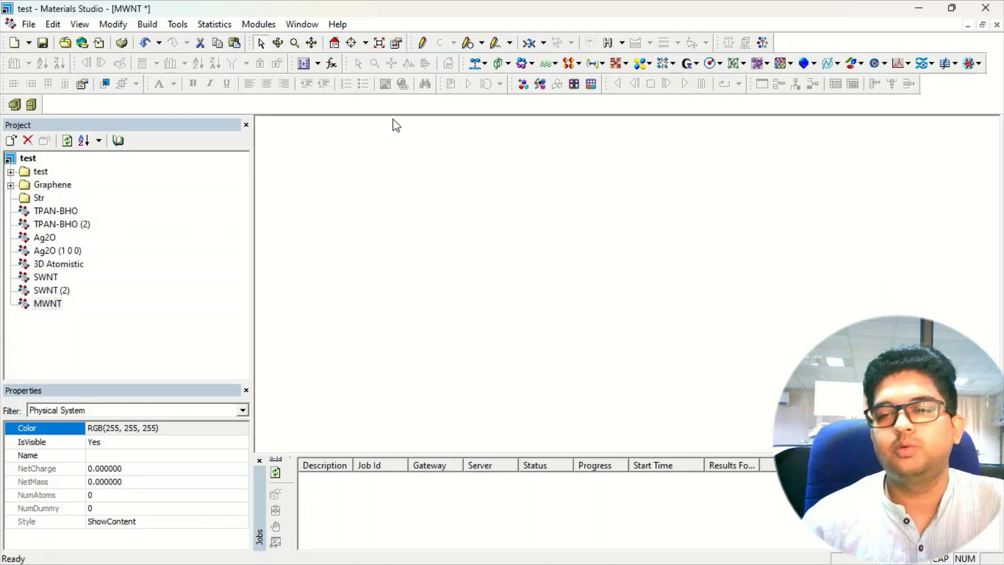